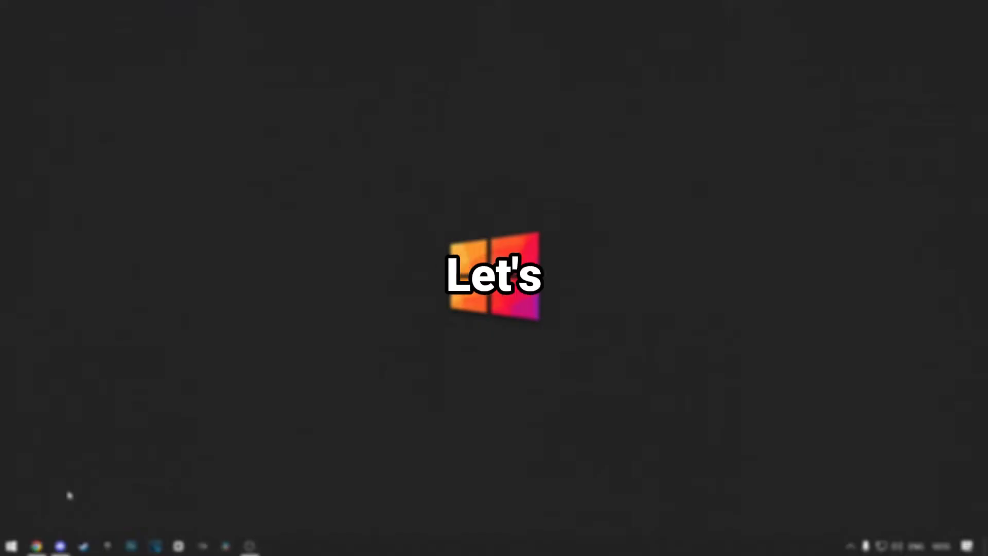
# - Search Google for 'minecraft modpacks' in Chrome
pyautogui.write('minecraft modpacks')
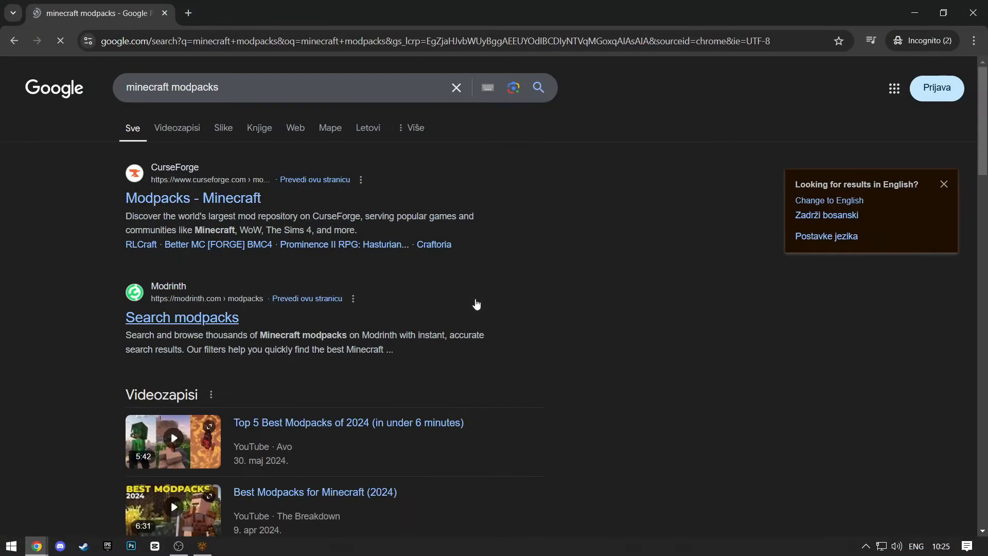
# - Download the Craftoria modpack zip from CurseForge's Minecraft modpack listing
pyautogui.click(192, 197)
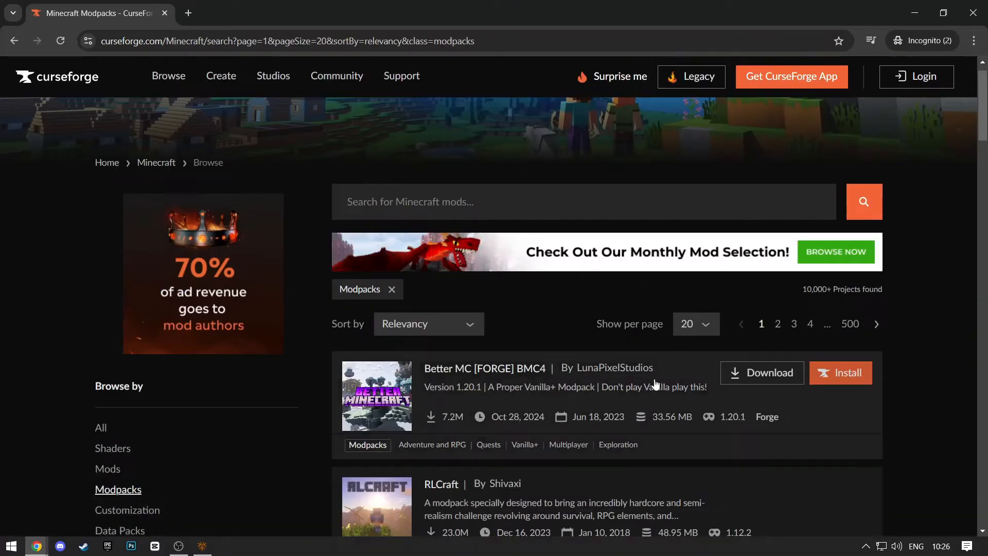
pyautogui.scroll(-3)
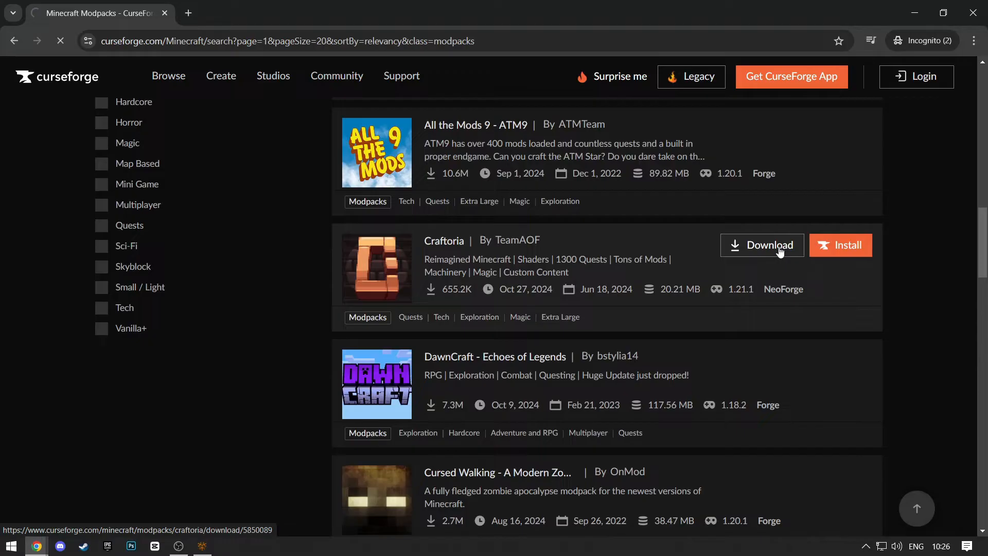
pyautogui.click(770, 245)
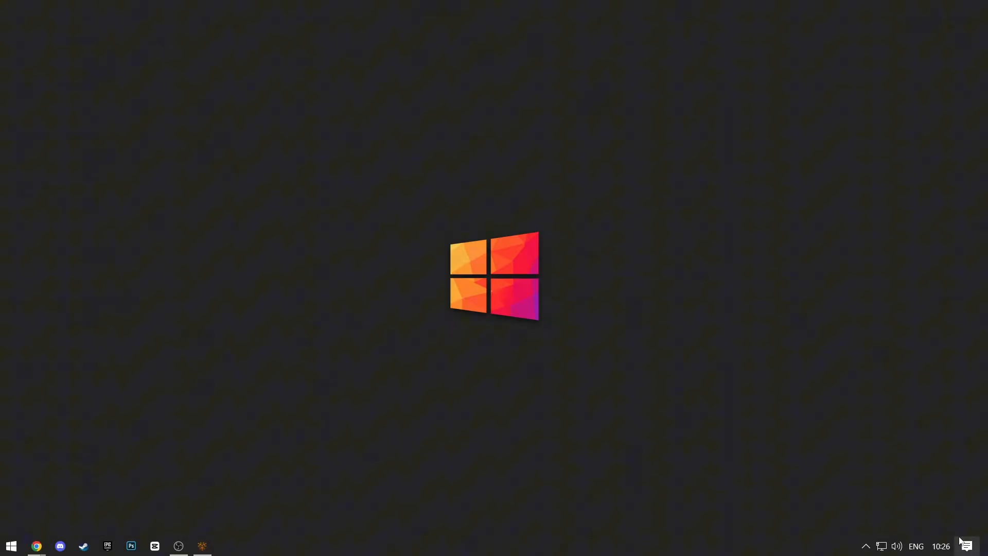
# - Bring up SKlauncher's Installations Manager listing the existing installations
pyautogui.click(202, 546)
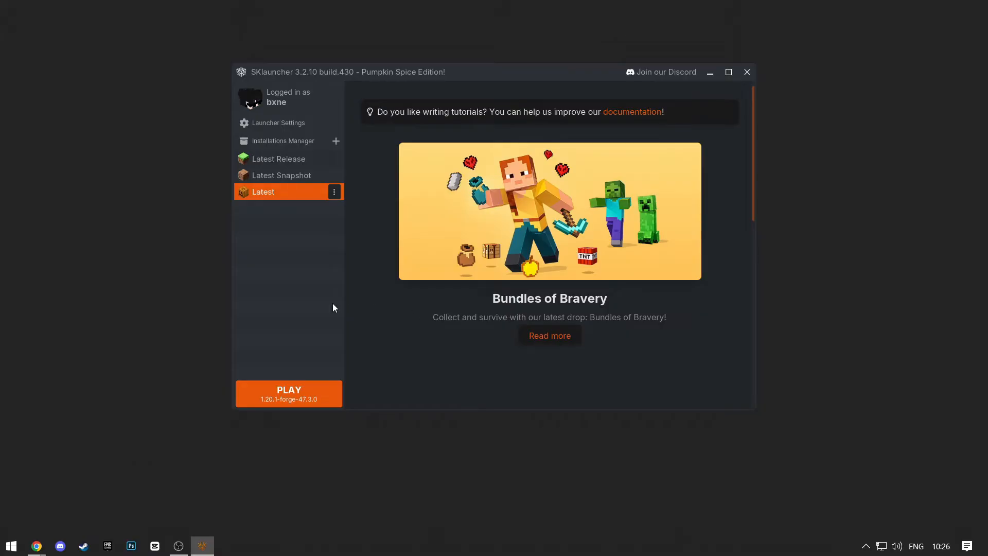
pyautogui.click(283, 139)
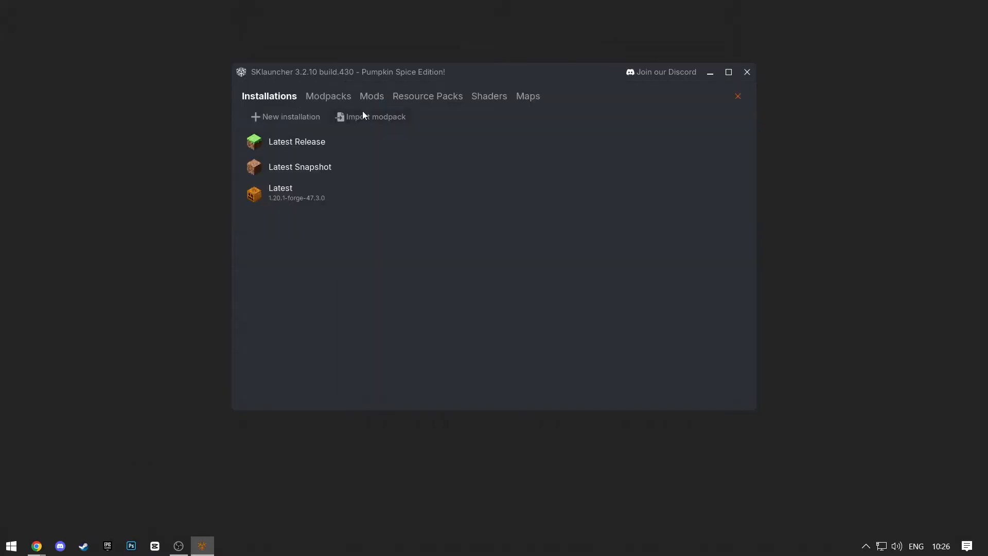
# - Import the Craftoria zip from Downloads as a 1.21.1 installation and launch it
pyautogui.click(370, 116)
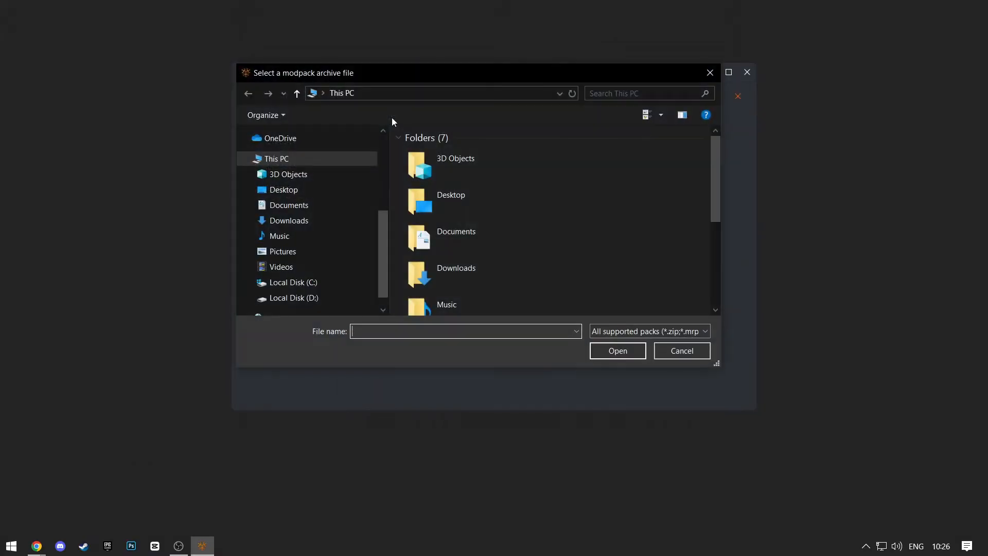
pyautogui.doubleClick(288, 220)
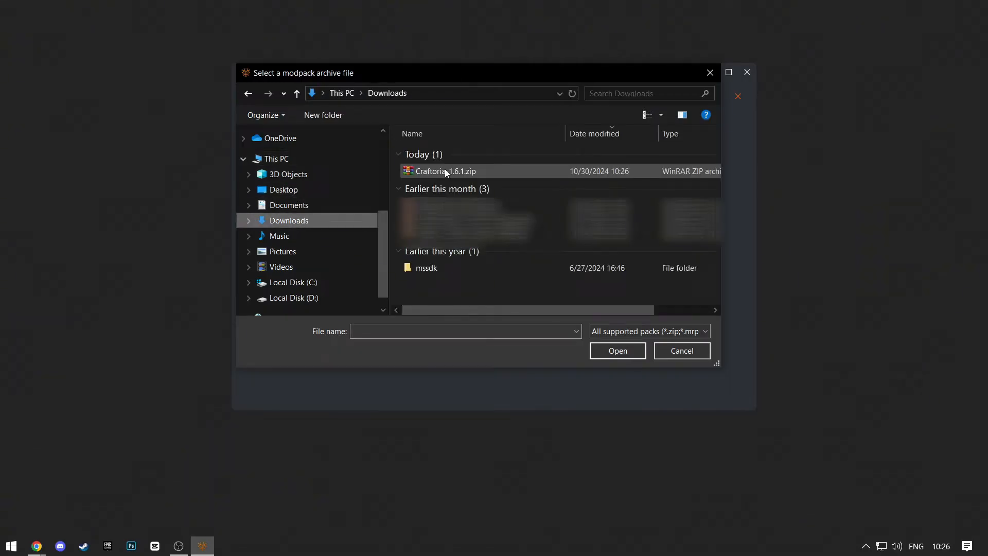
pyautogui.doubleClick(444, 170)
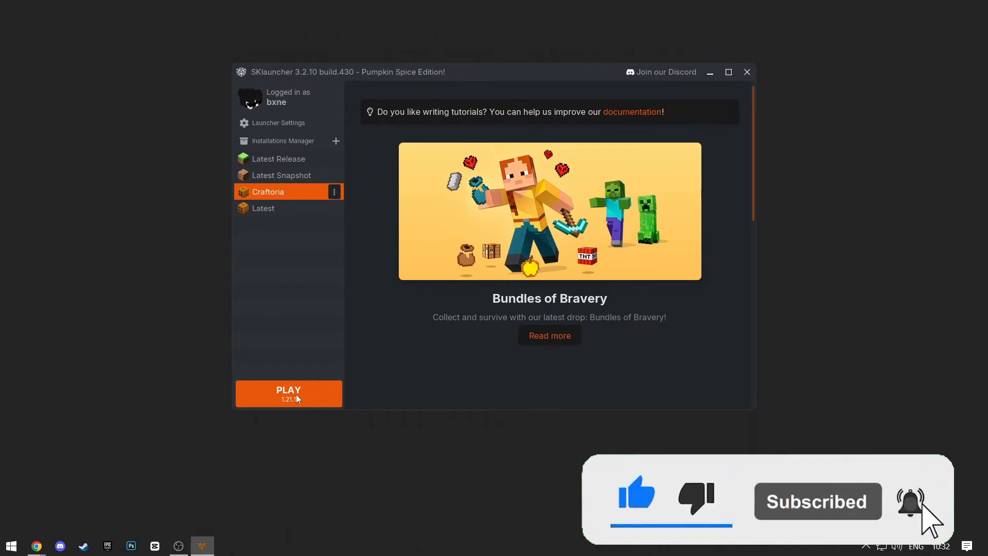
pyautogui.click(288, 393)
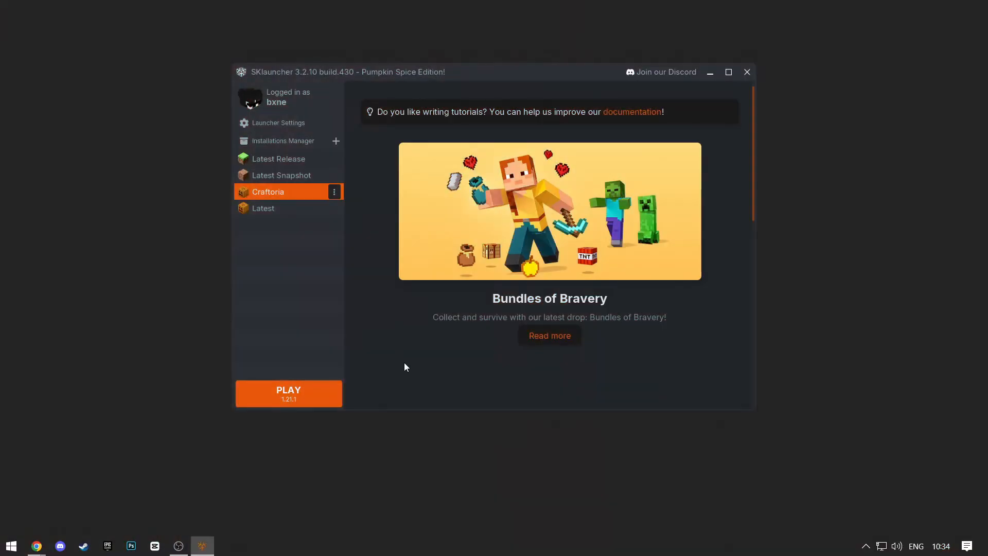
pyautogui.moveTo(315, 322)
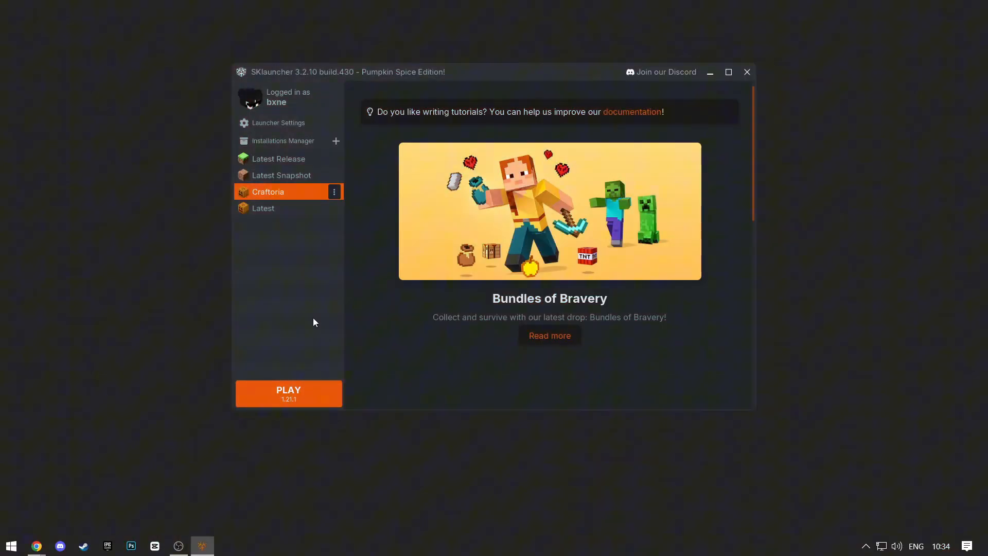
# - Browse the Modpacks tab's CurseForge list to reach DawnCraft - Echoes of Legends
pyautogui.click(283, 140)
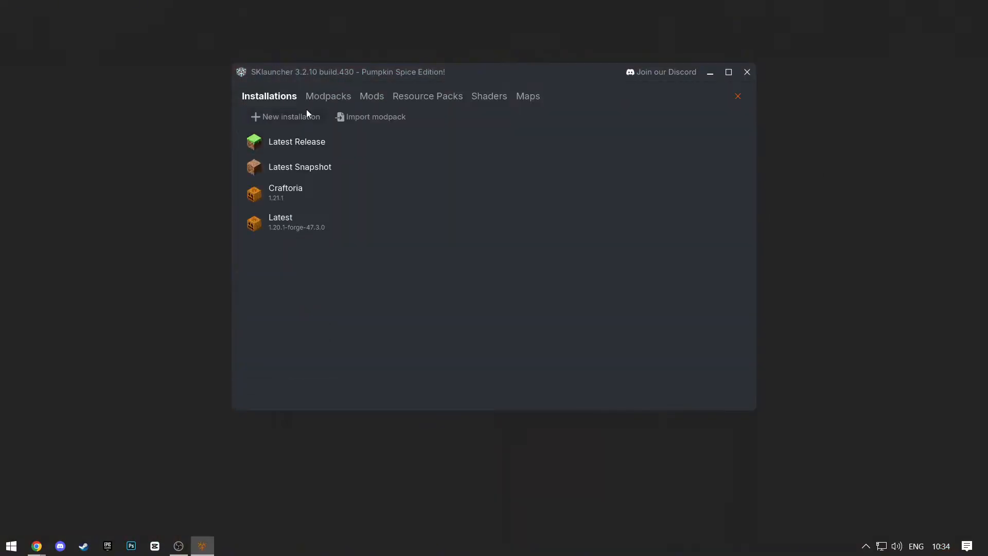
pyautogui.click(325, 97)
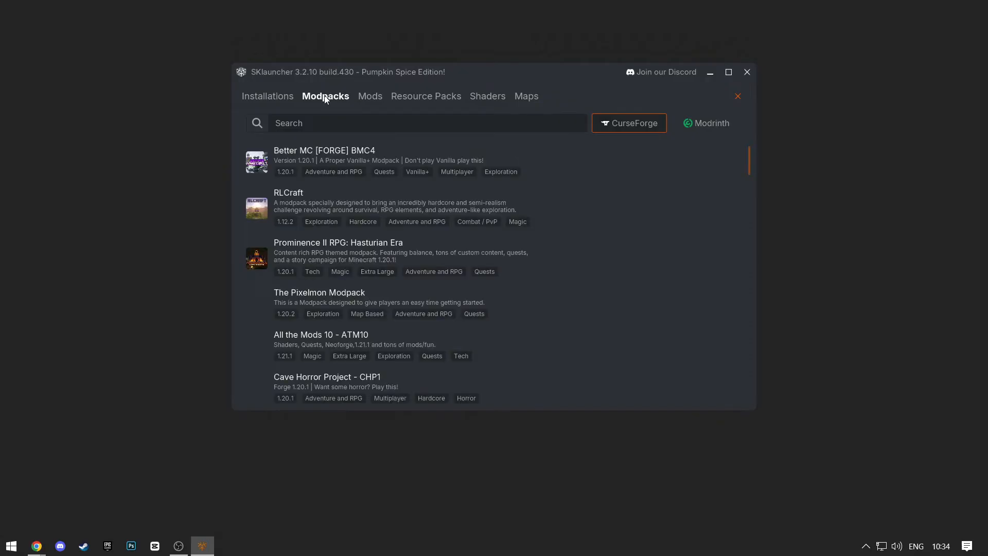
pyautogui.scroll(-3)
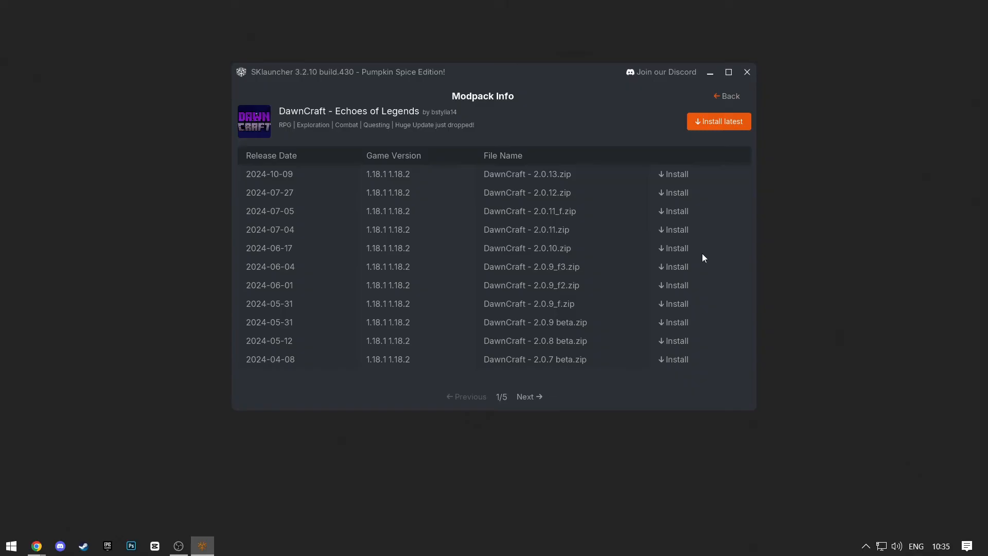
# - Install the latest DawnCraft - Echoes of Legends release
pyautogui.click(718, 121)
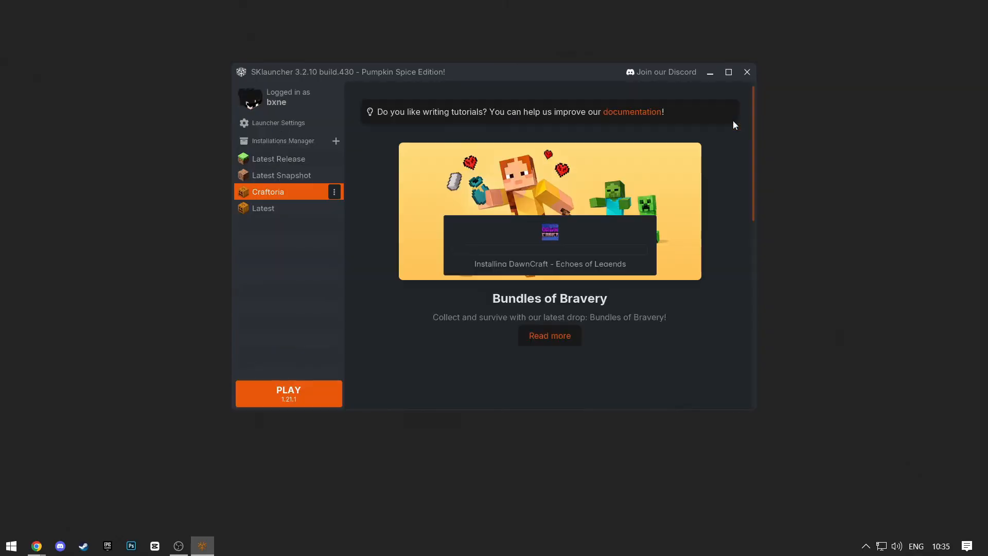
pyautogui.moveTo(654, 316)
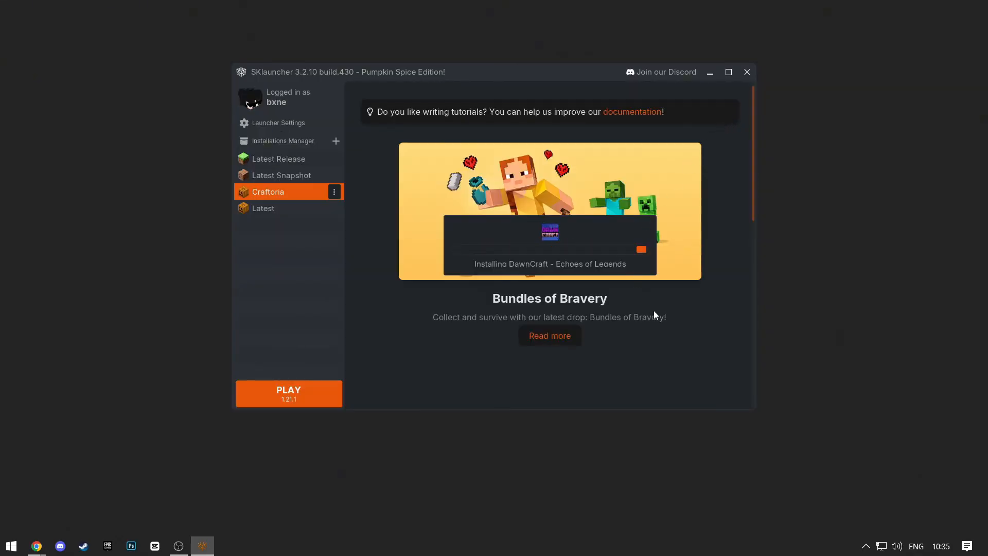